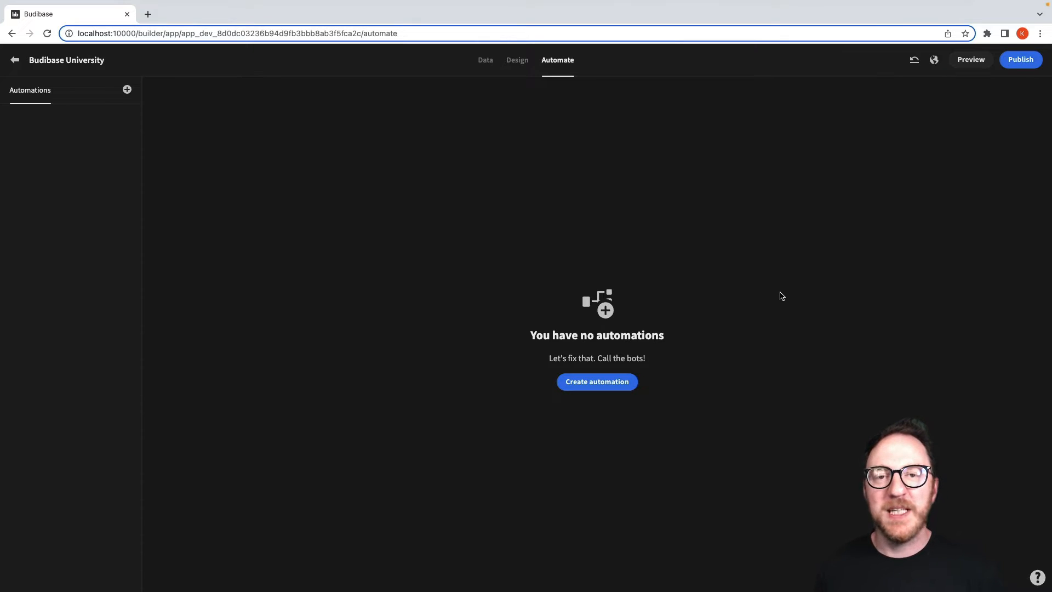
mouse_move(687, 345)
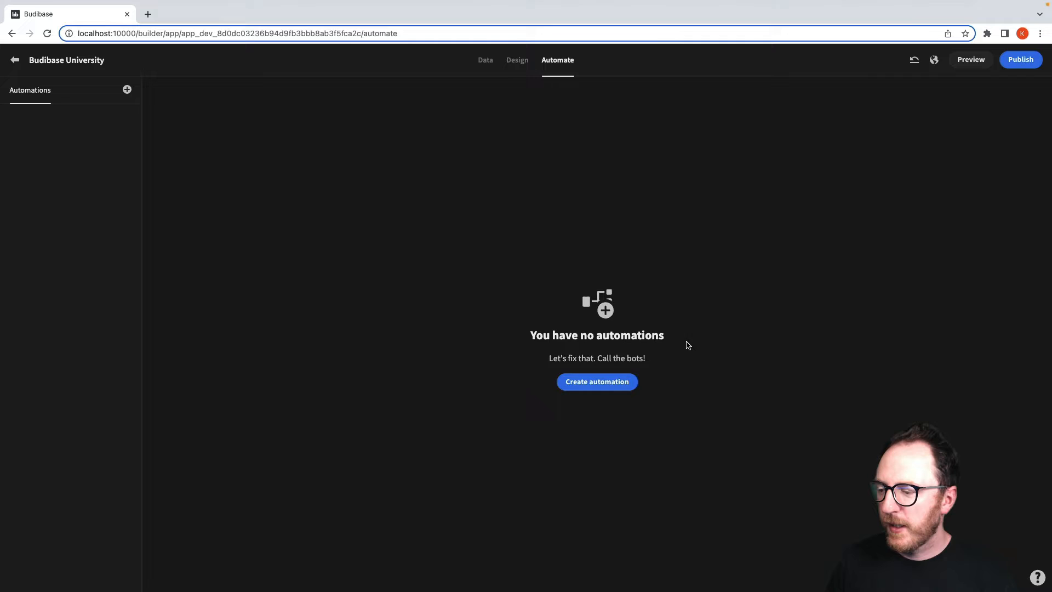
- Create the automation 'Create Record from Webhook' with a Webhook trigger and save it
click(597, 381)
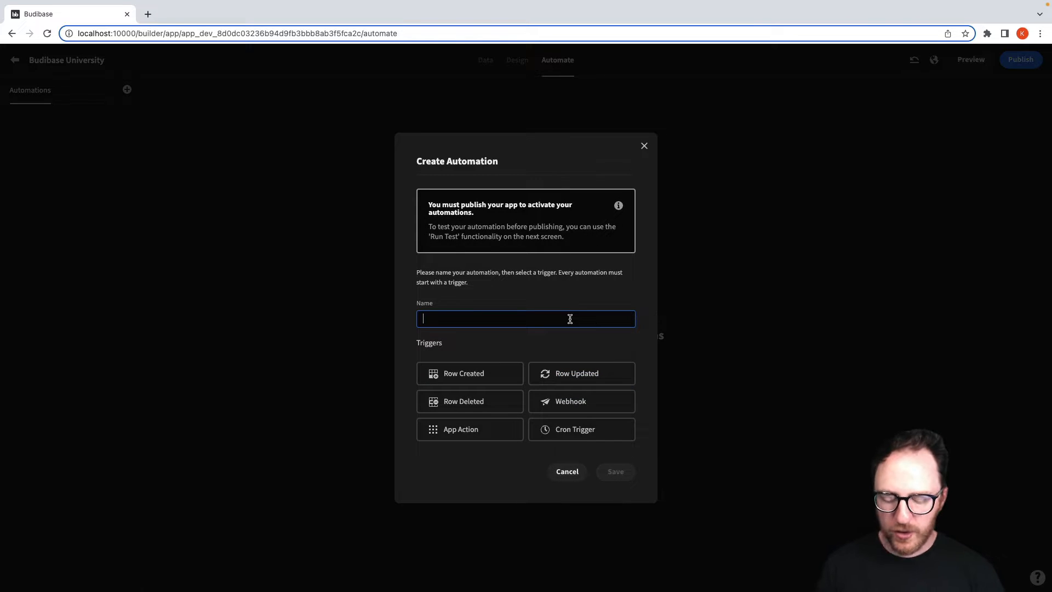
text(Create Record from Webhook)
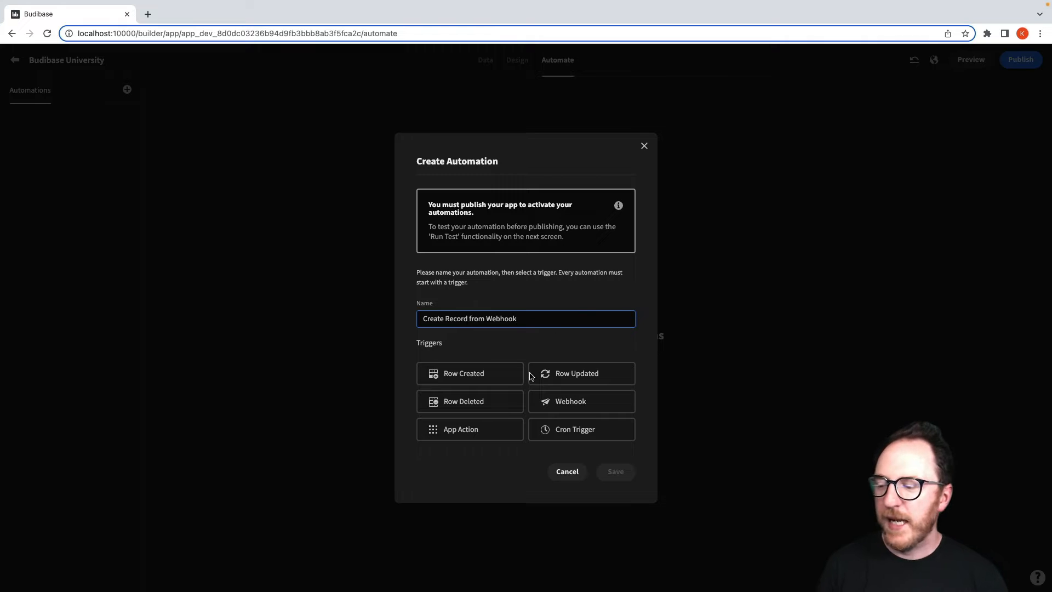
click(580, 401)
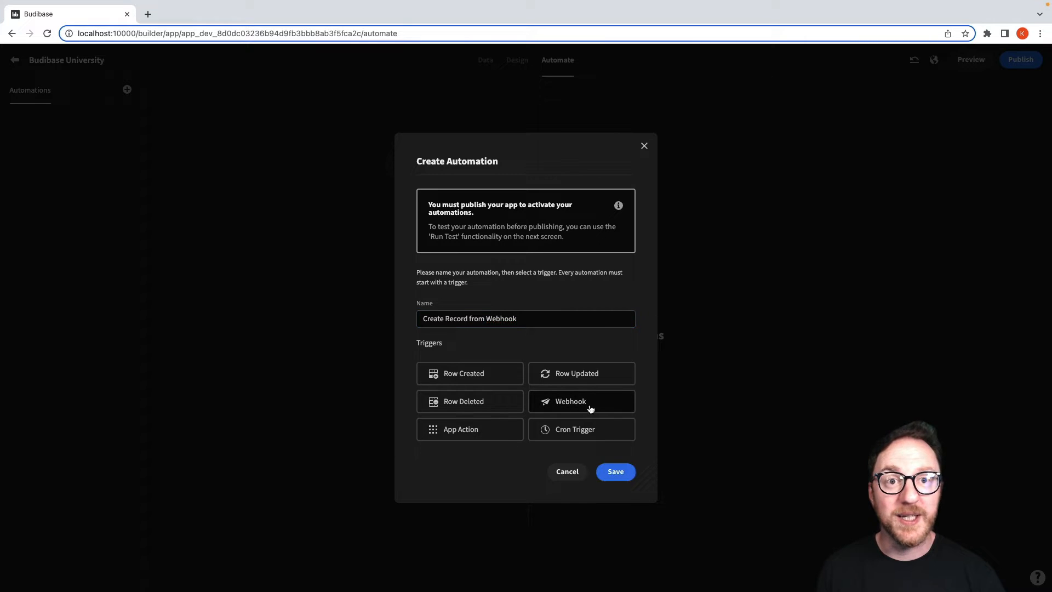
click(615, 471)
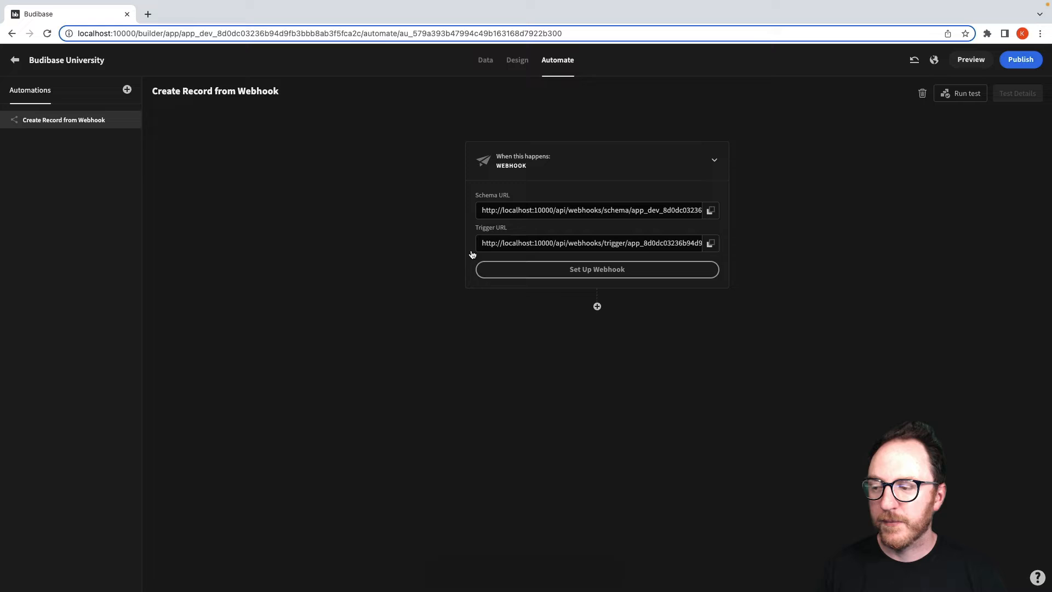
- Bring up the webhook setup and its endpoint URL, then view the Triggers documentation page
click(597, 270)
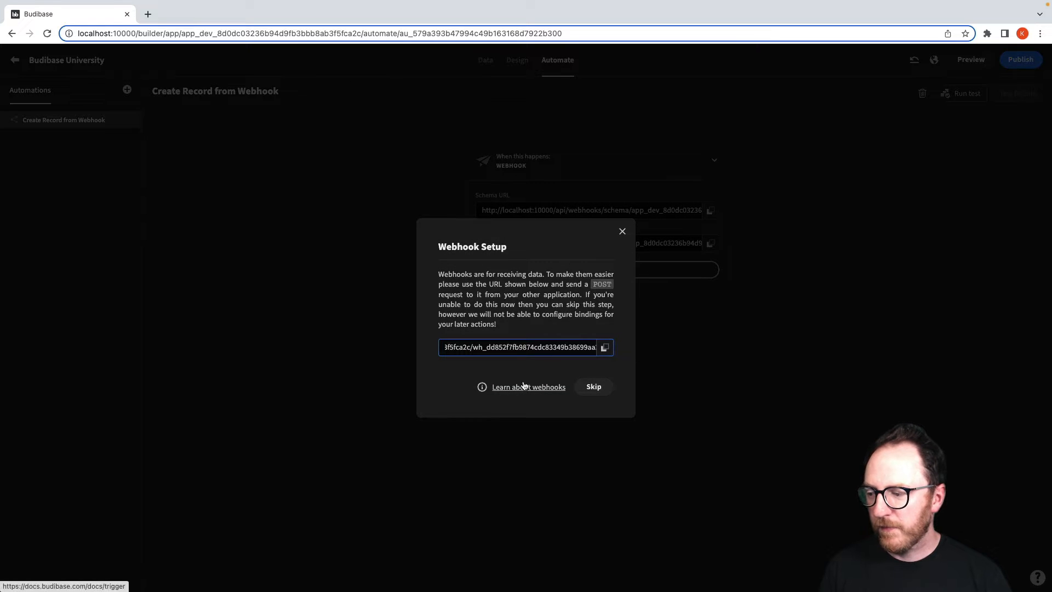
click(529, 387)
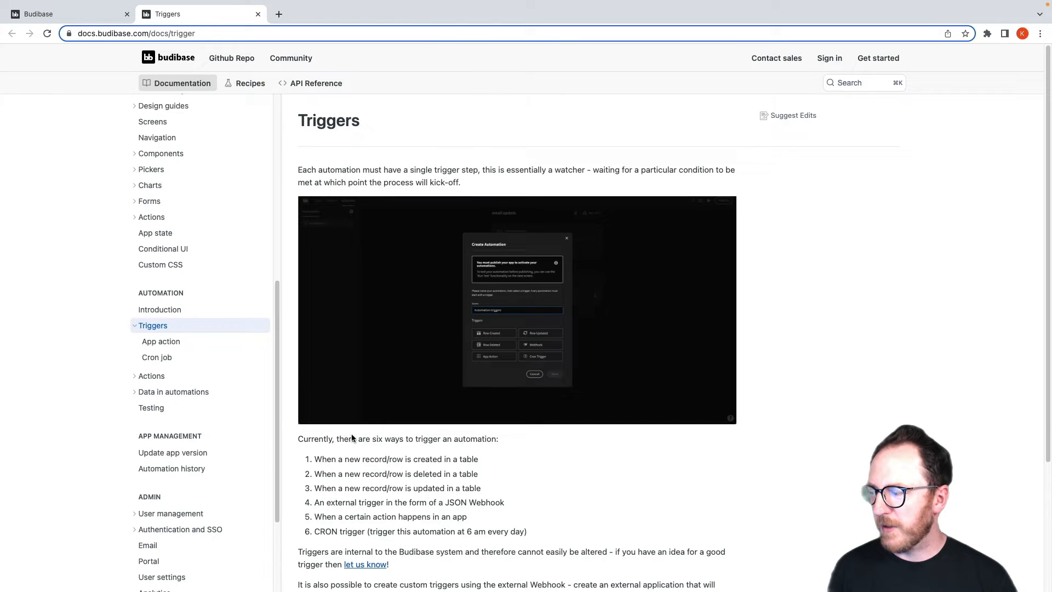
scroll(down, 3)
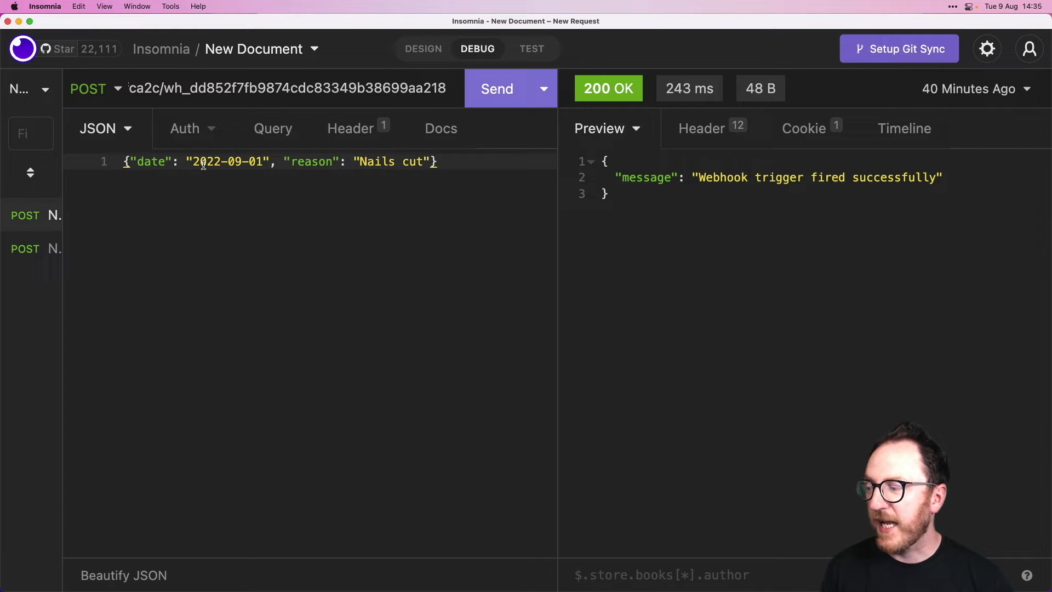
- Post a placeholder body with "string" values for date and reason to the webhook
double_click(223, 162)
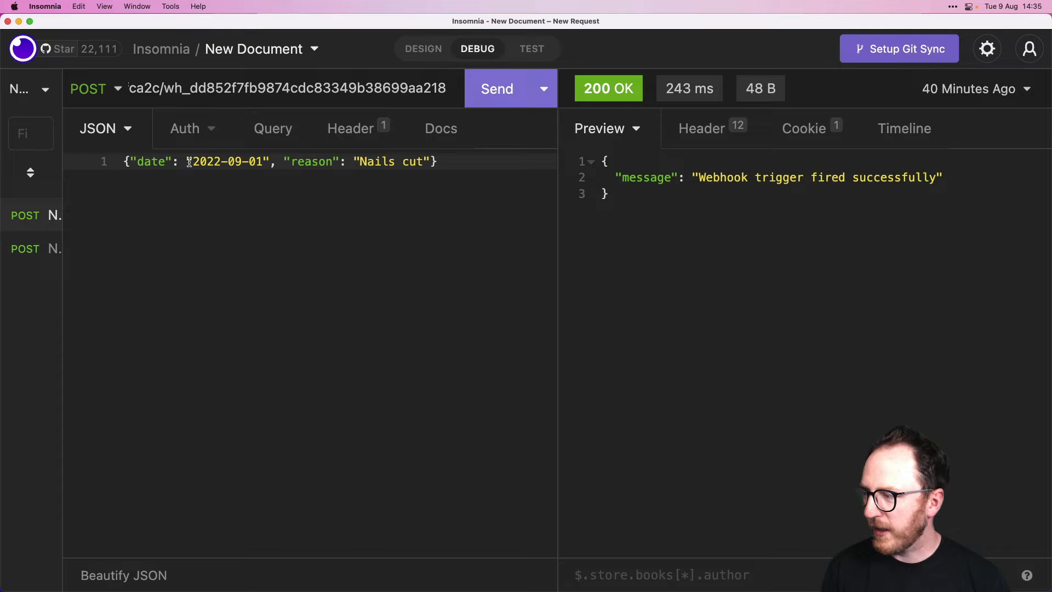
text(string)
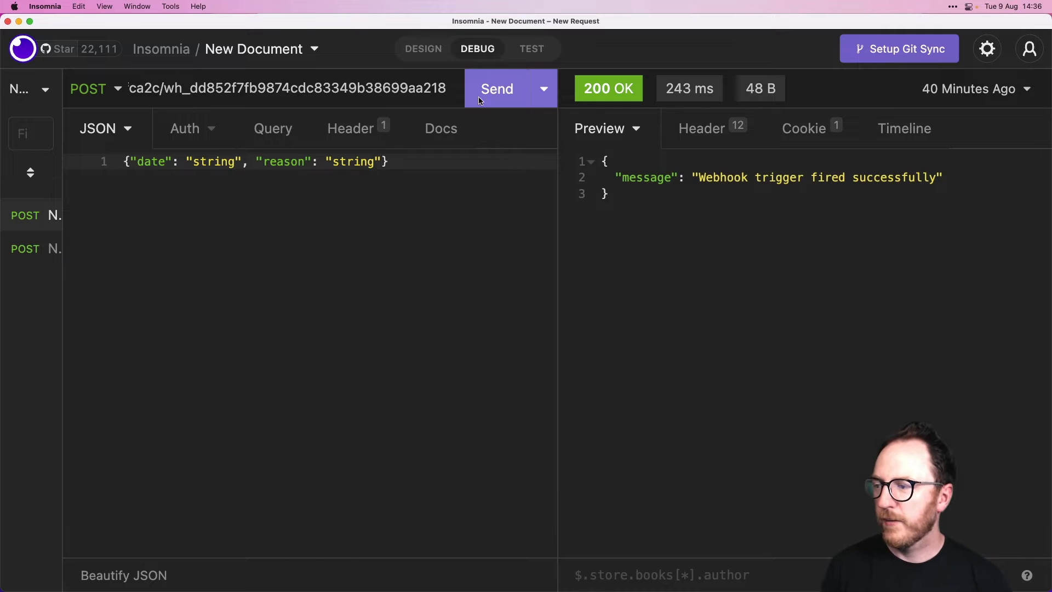
click(496, 88)
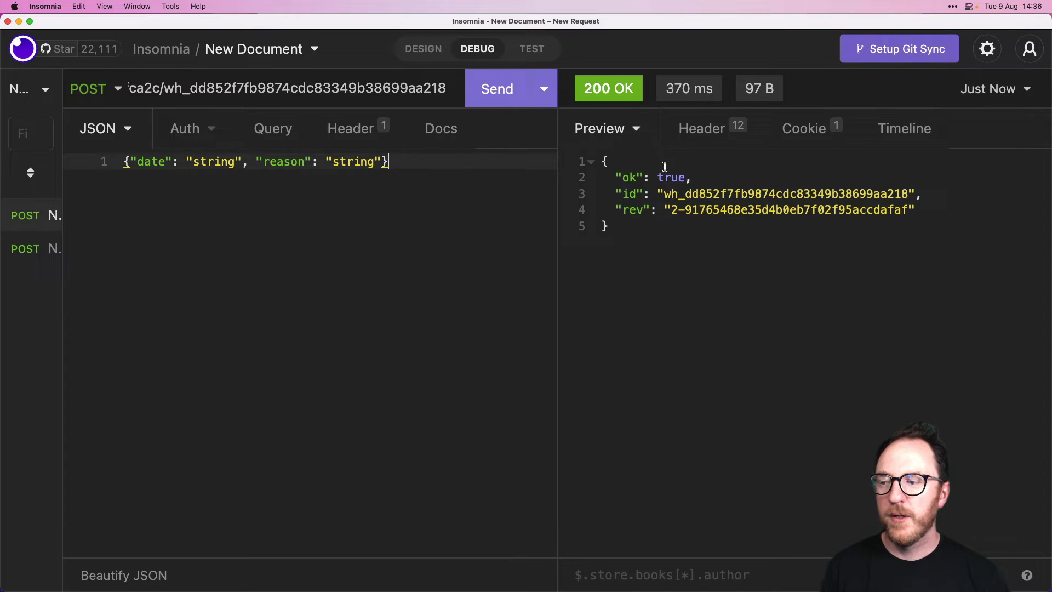
mouse_move(754, 290)
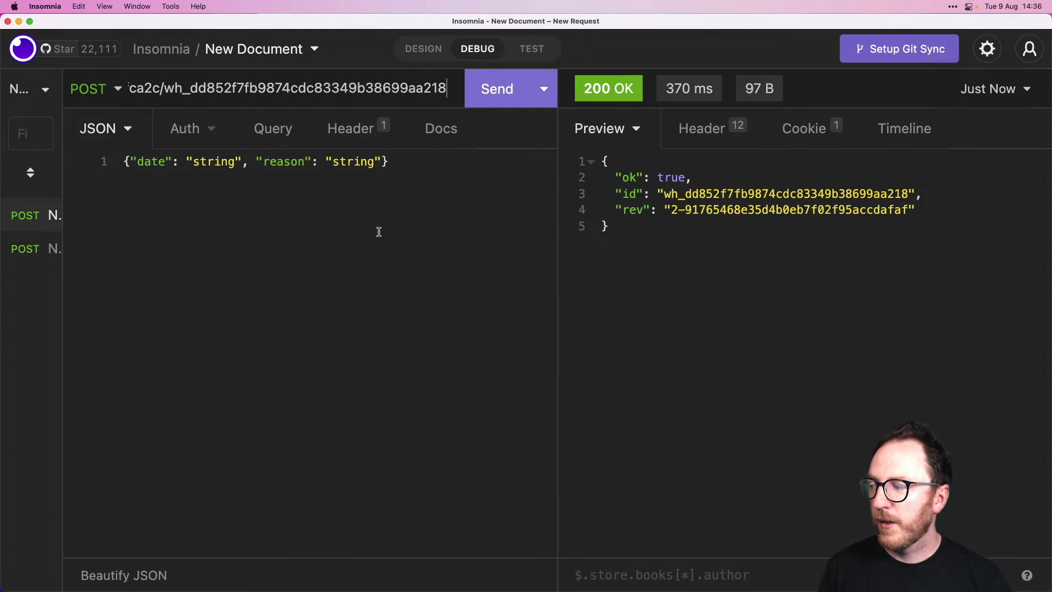
- Send a body with date 2022-09-01 and reason 'Sore hea...' to the webhook
double_click(212, 162)
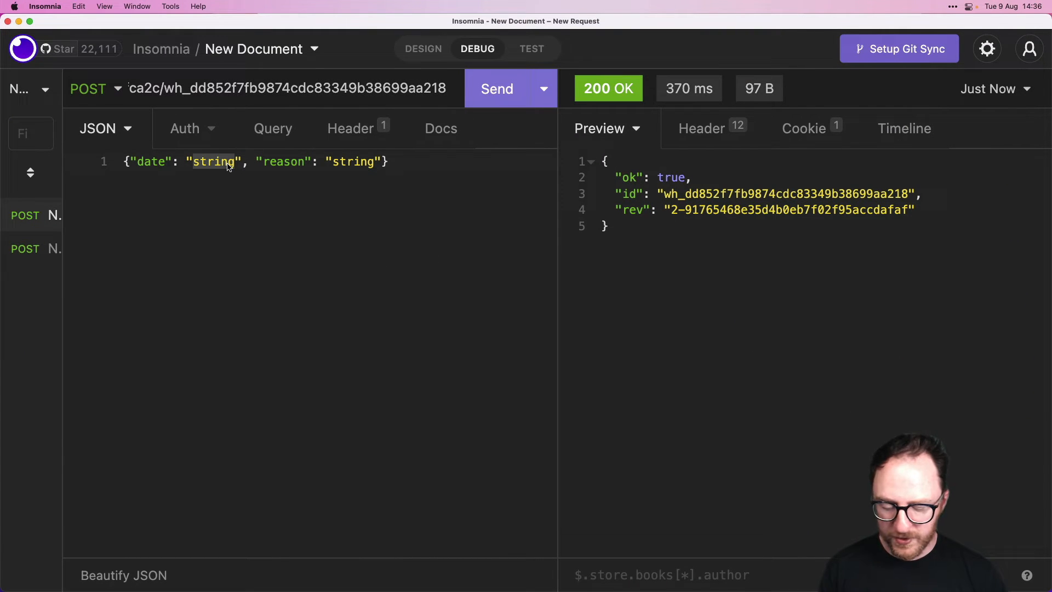
text(2022-)
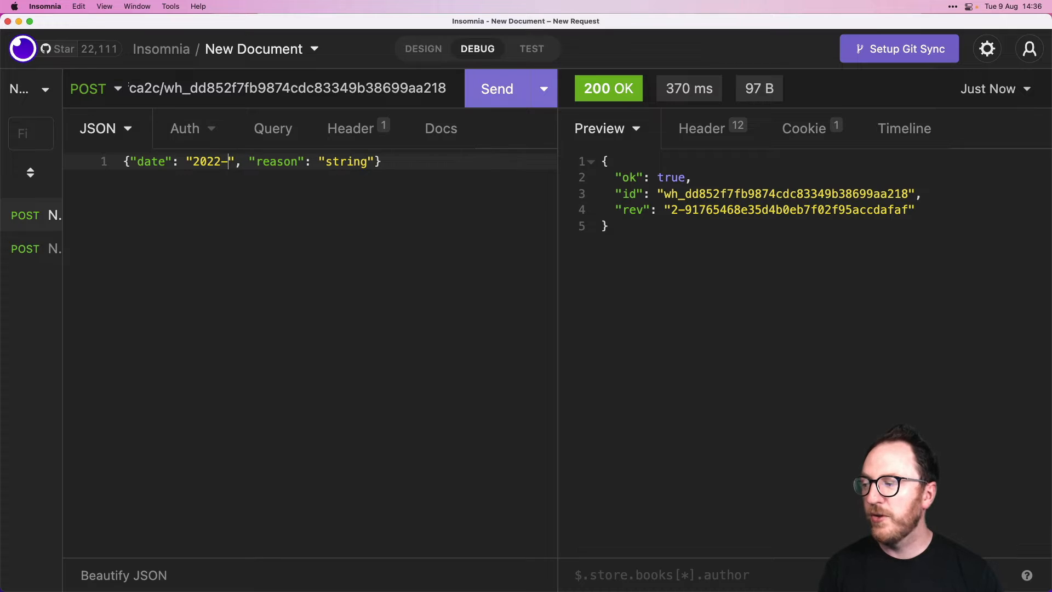
text(09-01)
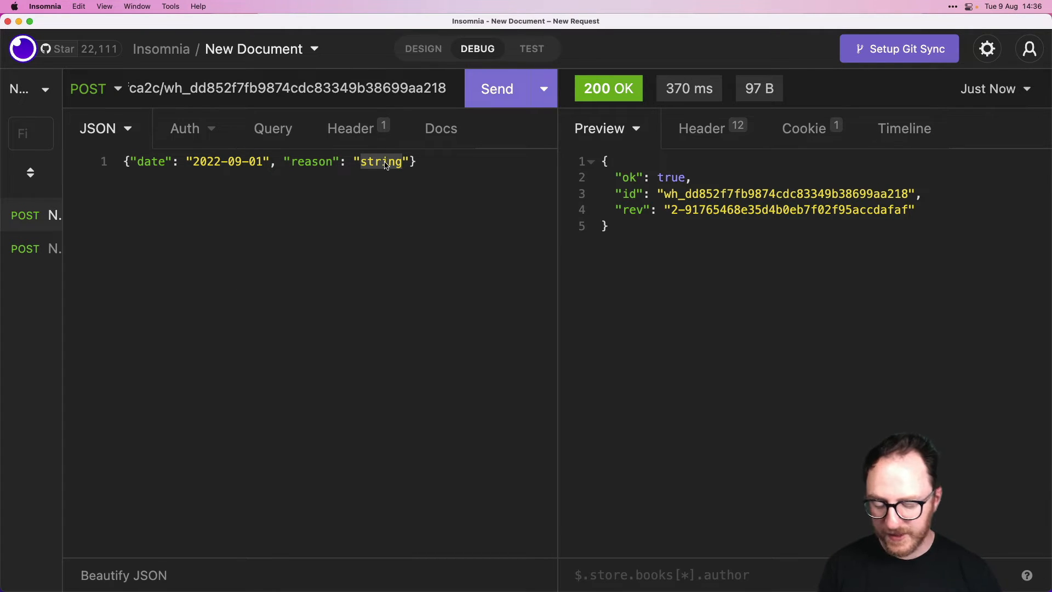
text(Sore hea)
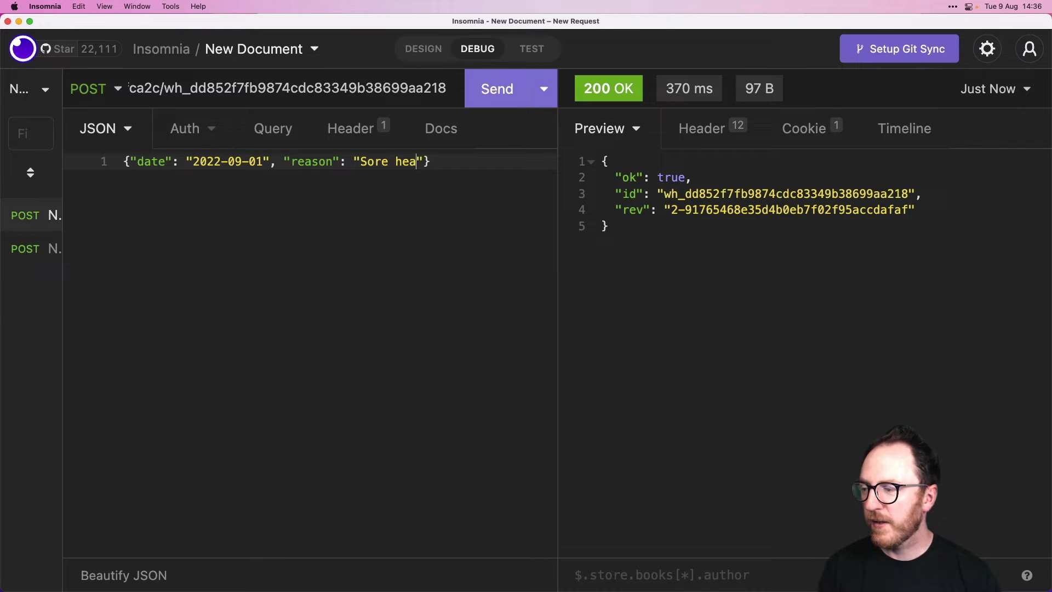
click(496, 88)
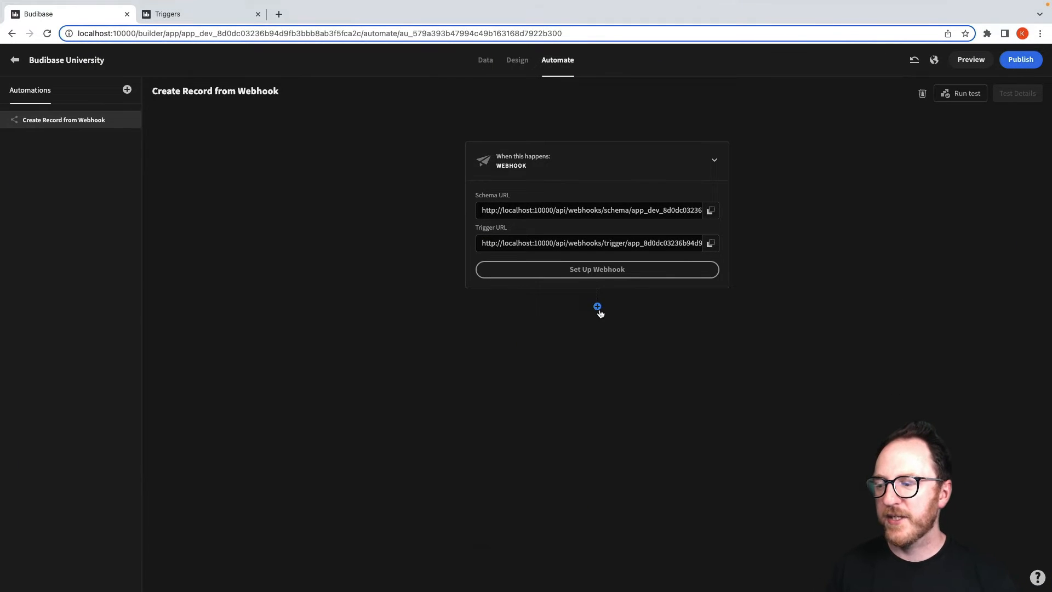
- Add a Create Row step after the trigger, targeting the Appointments table
click(597, 307)
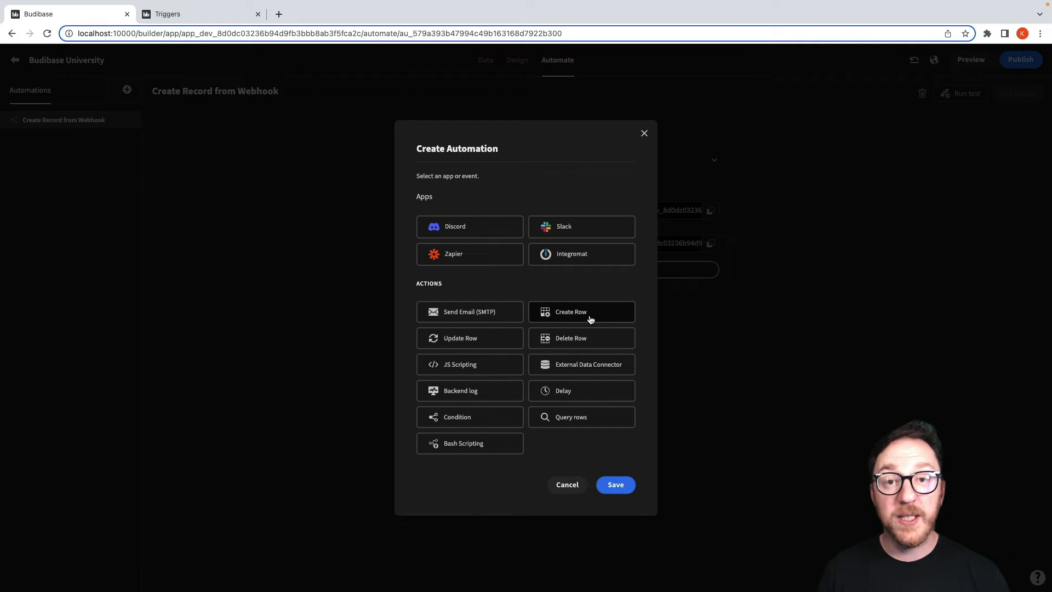
click(580, 311)
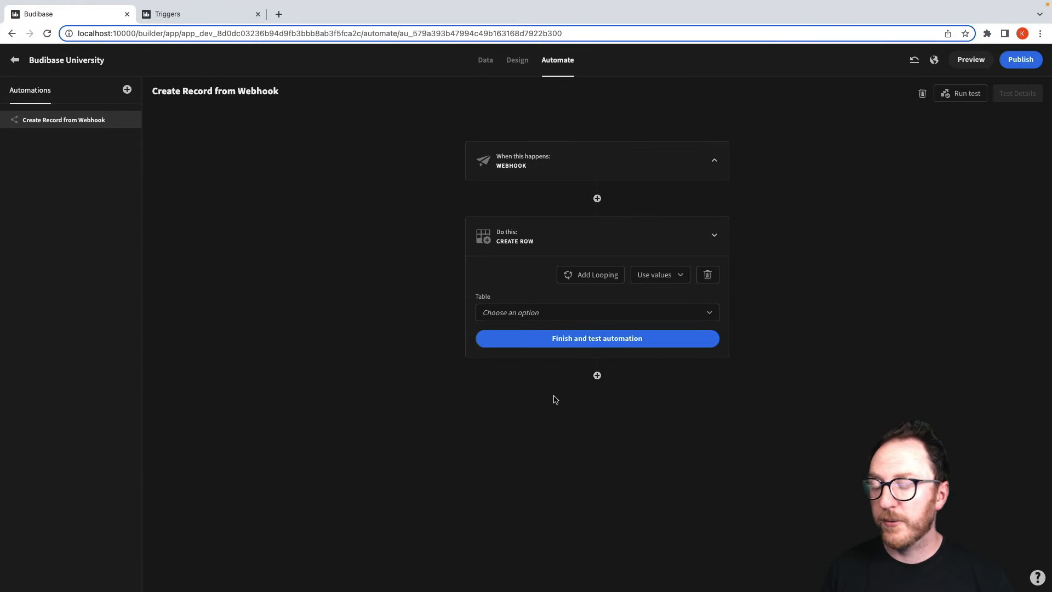
click(597, 312)
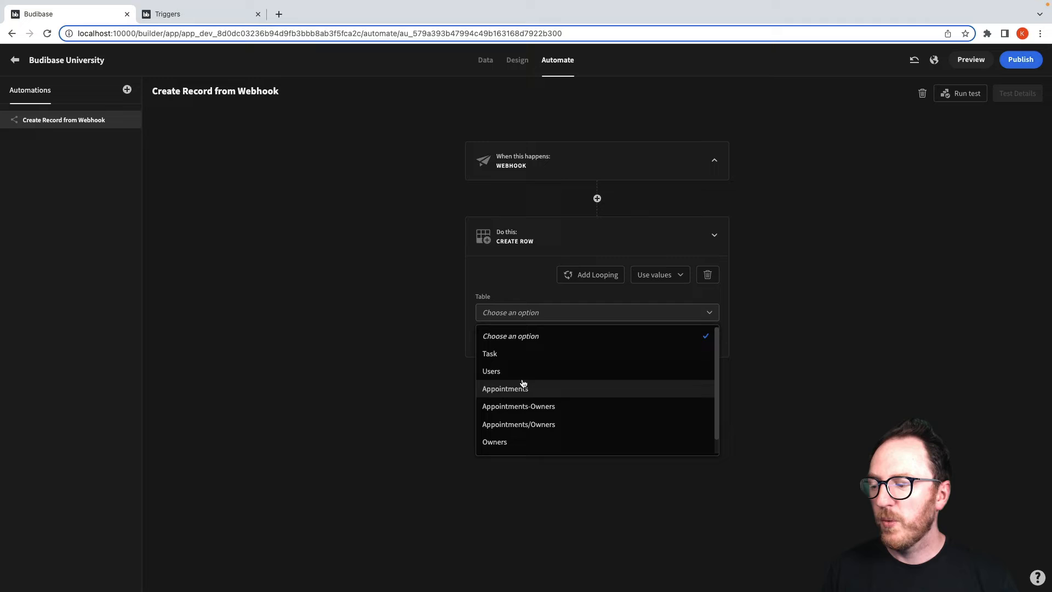
click(505, 388)
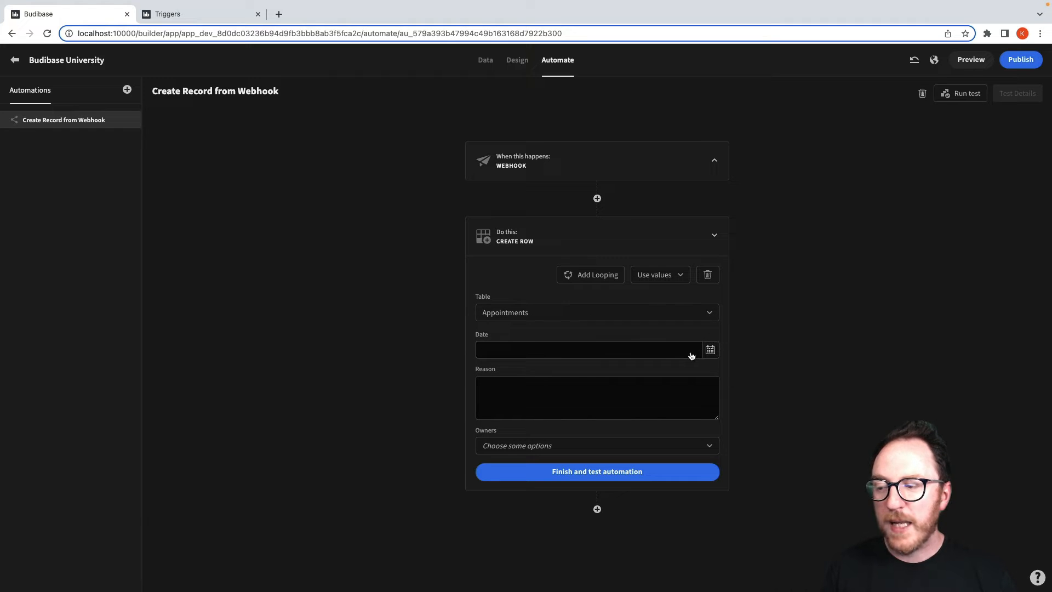
- Switch the row fields to Use bindings and bind Date to {{ trigger.body.date }}
click(660, 274)
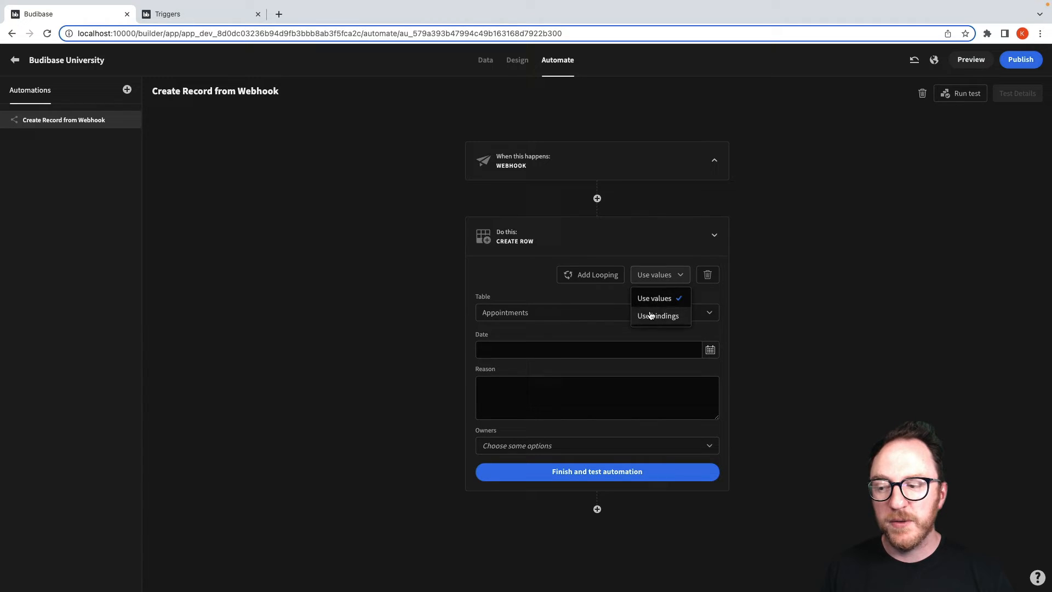
click(657, 316)
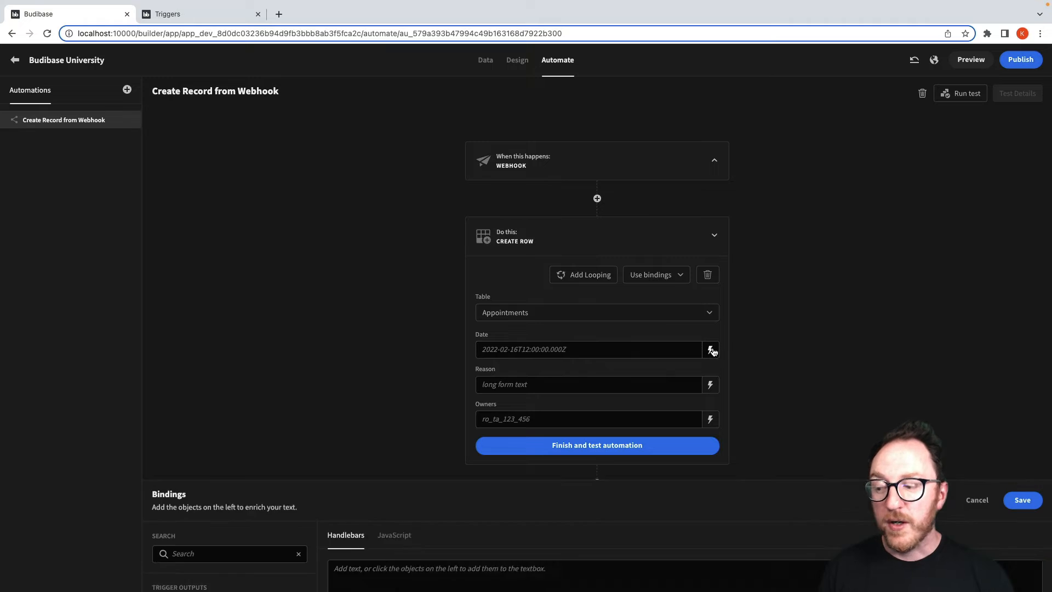
click(709, 349)
text({{ trigger.body.date }})
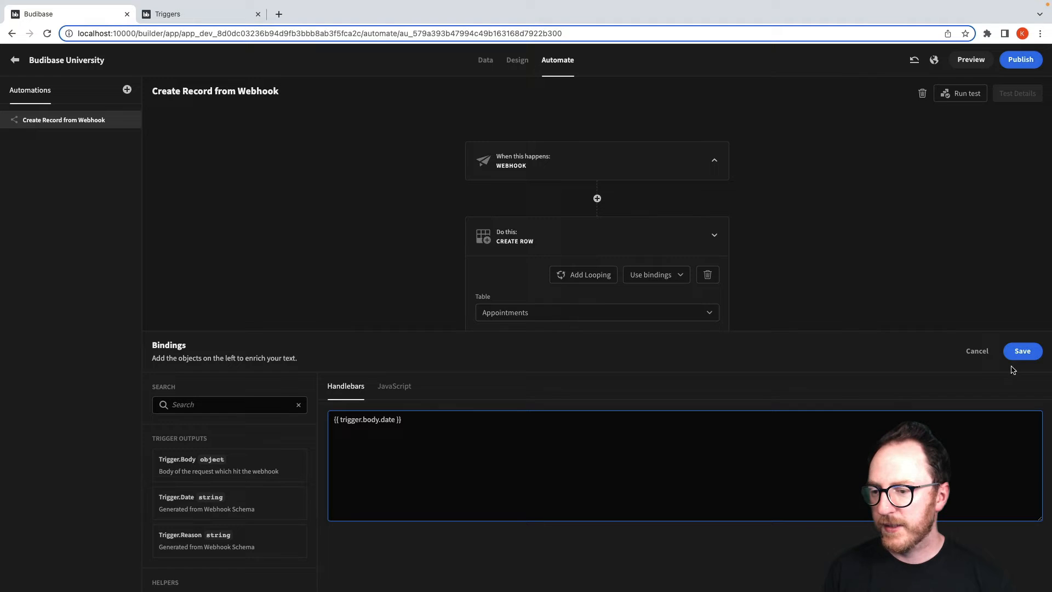
click(1022, 350)
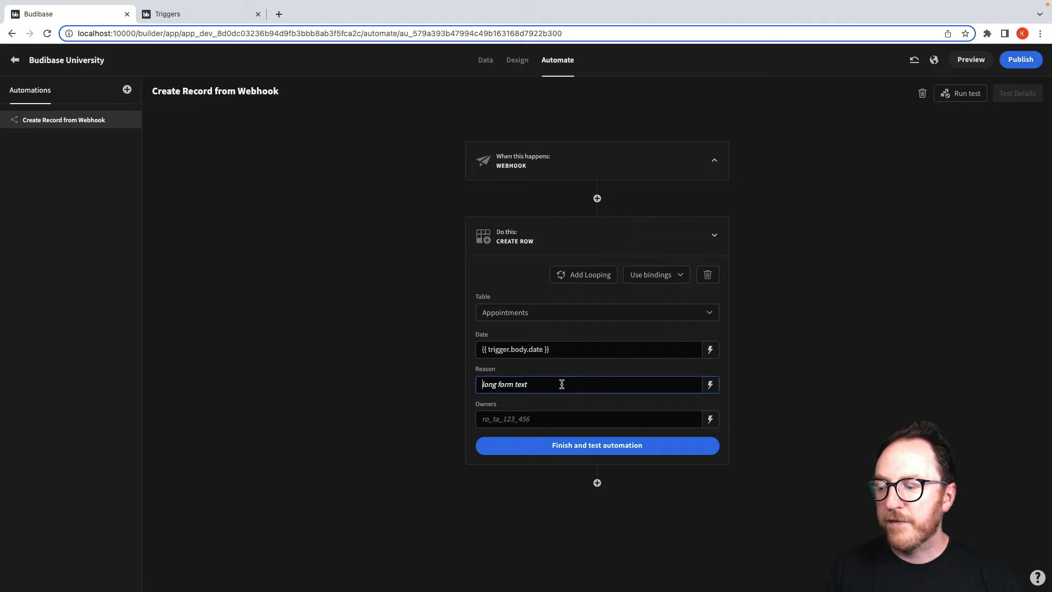
- Bind the Reason field to {{ trigger.body.reason }}
click(709, 385)
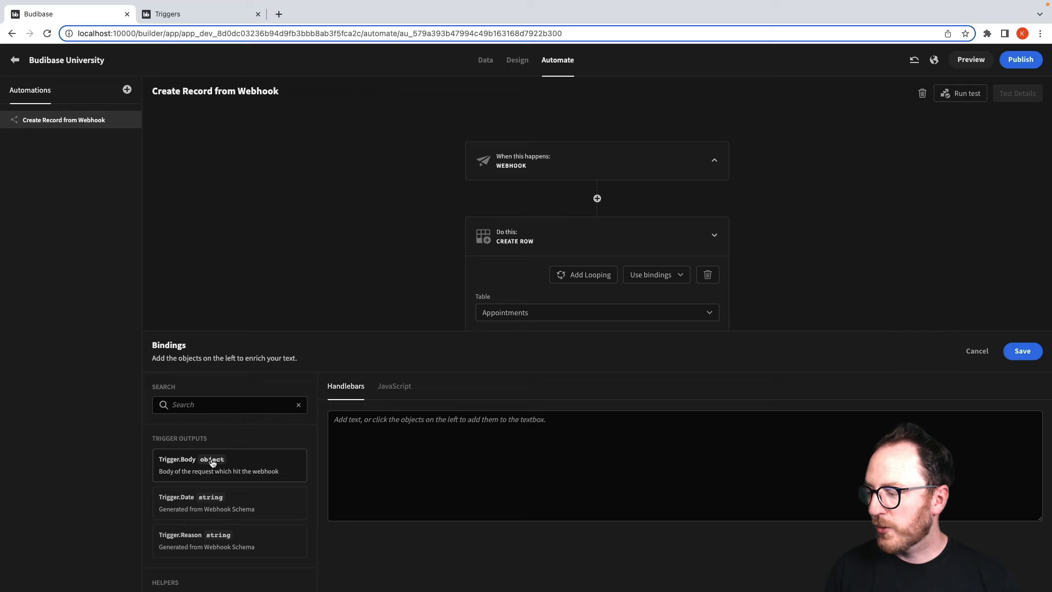
click(213, 464)
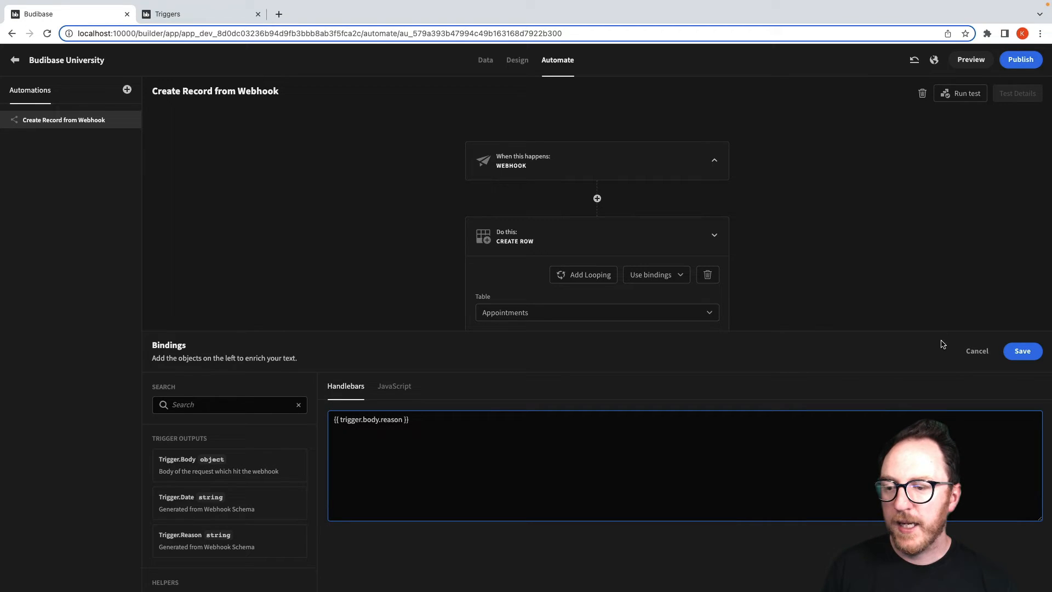
click(1022, 350)
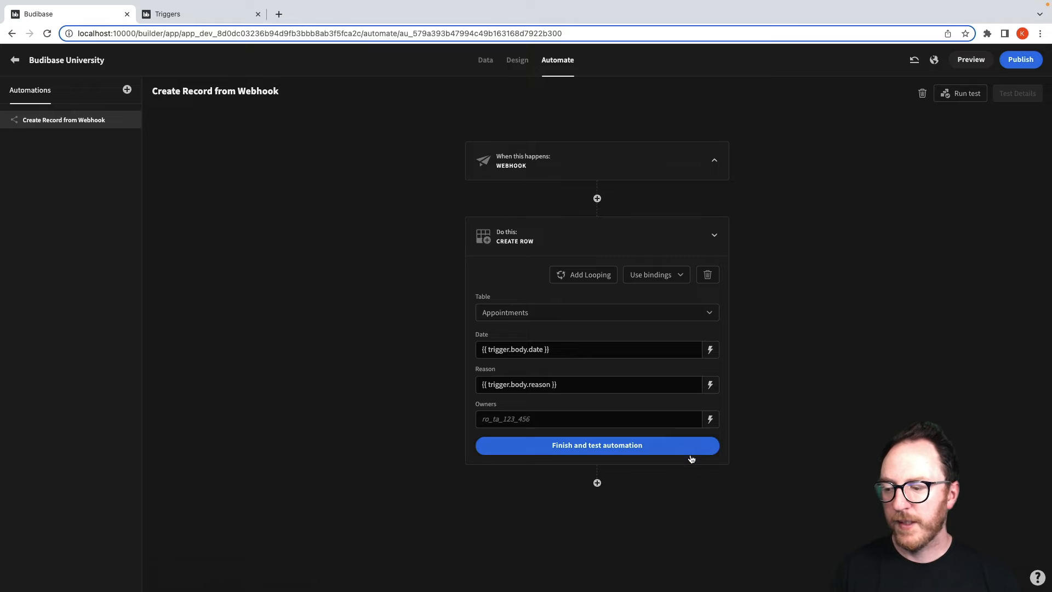
- Run the automation test with JSON data date 2022-09-01 and reason 'Sore head.' and review Test Details
click(597, 444)
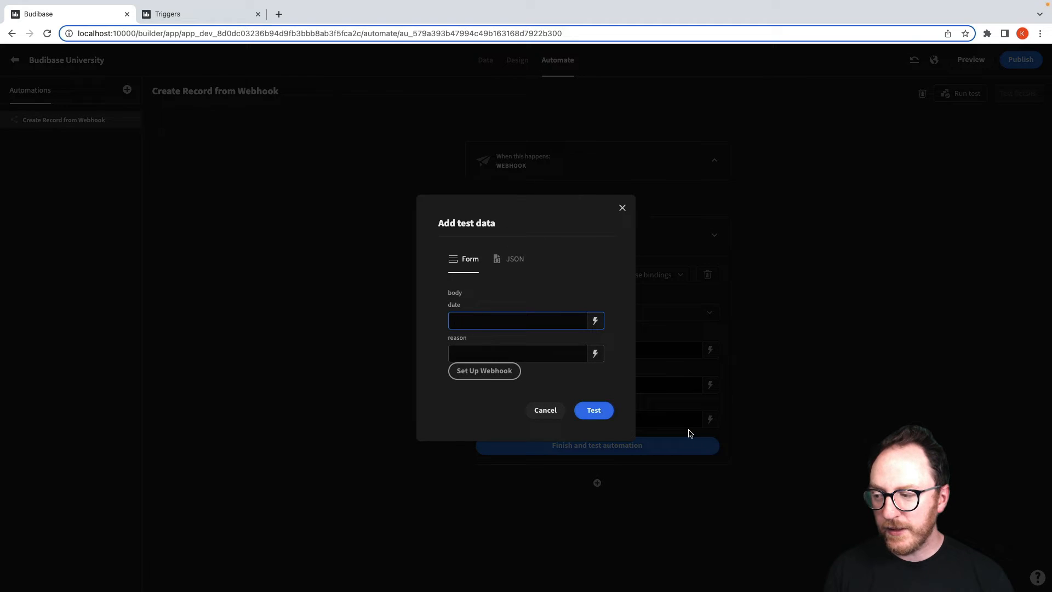
click(515, 258)
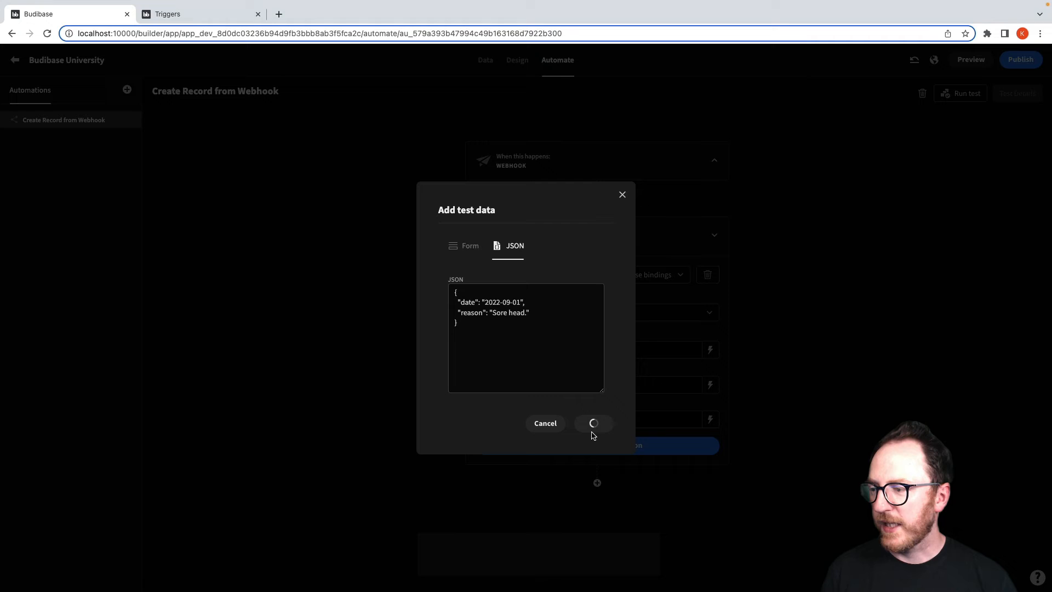
click(592, 423)
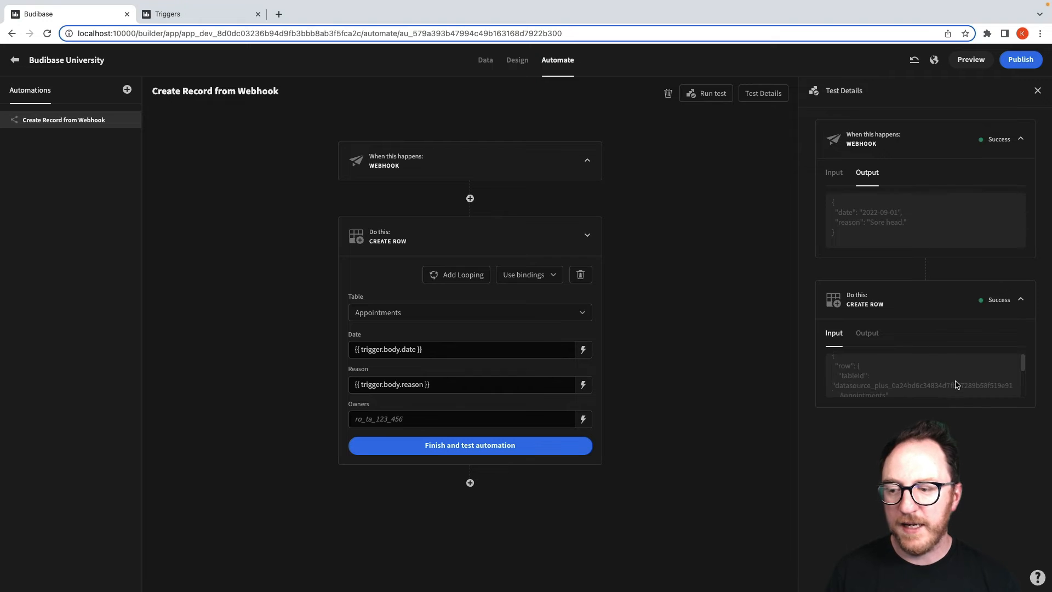
click(867, 333)
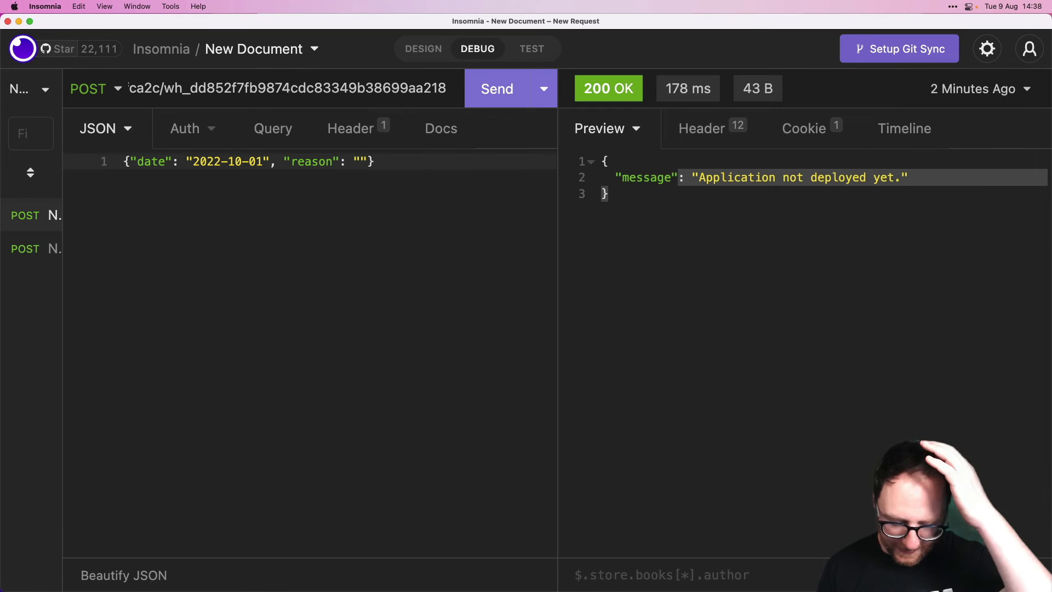
- Send the webhook request with reason 'Sore toe.' and return to the Budibase builder
text(S)
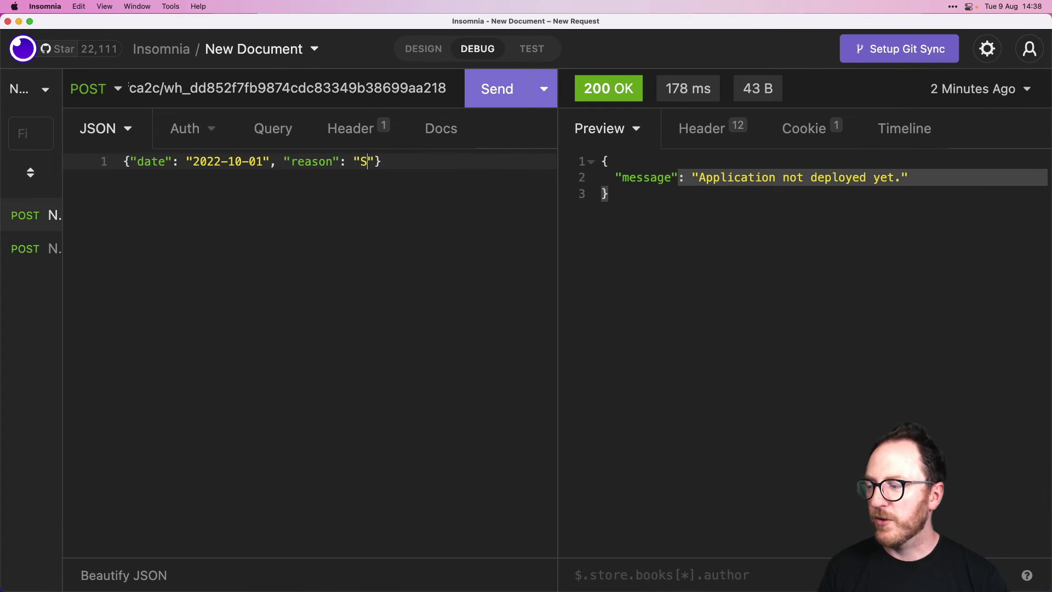
click(497, 87)
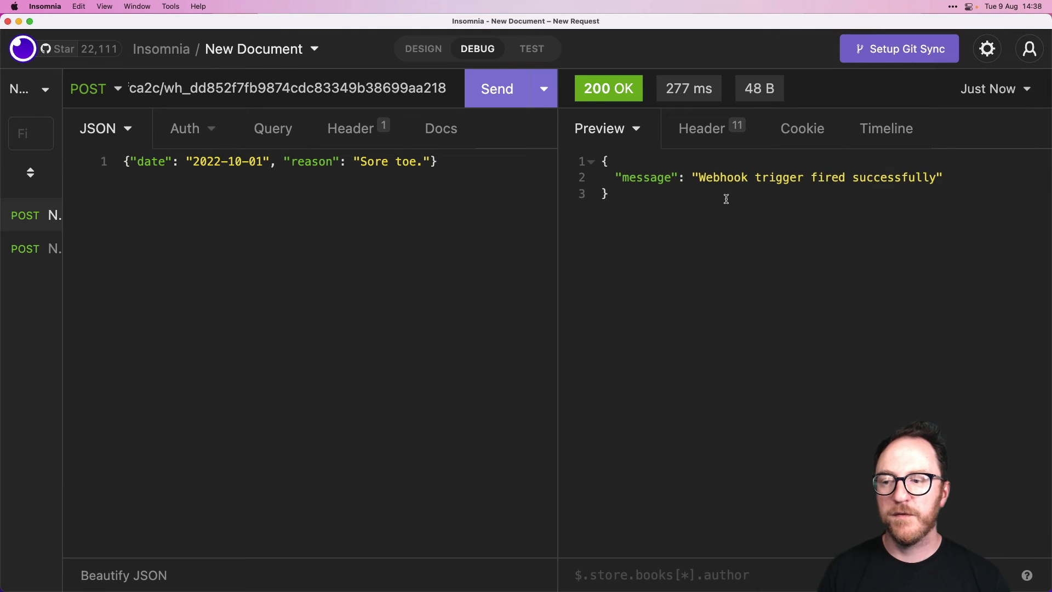
key(mission_control)
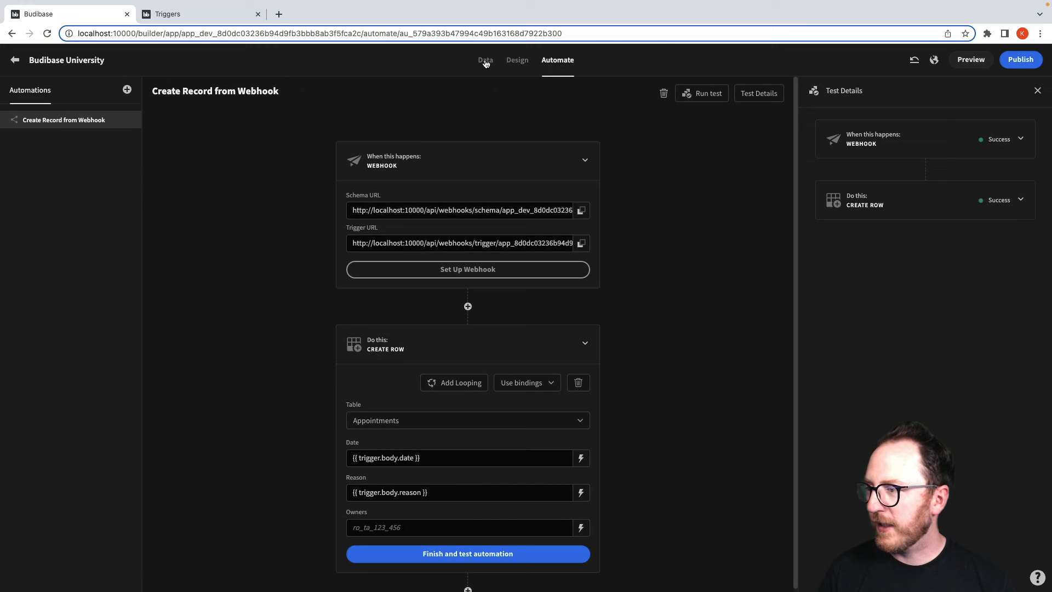
- Check the Appointments table for the 'Sore toe.' row, then start adding another automation step
click(485, 60)
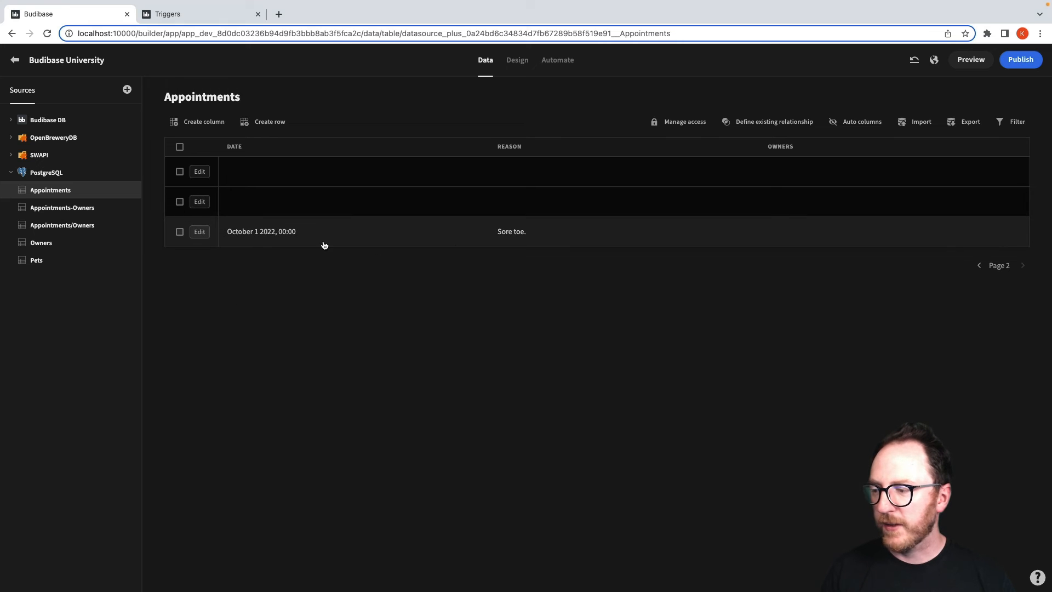
mouse_move(539, 241)
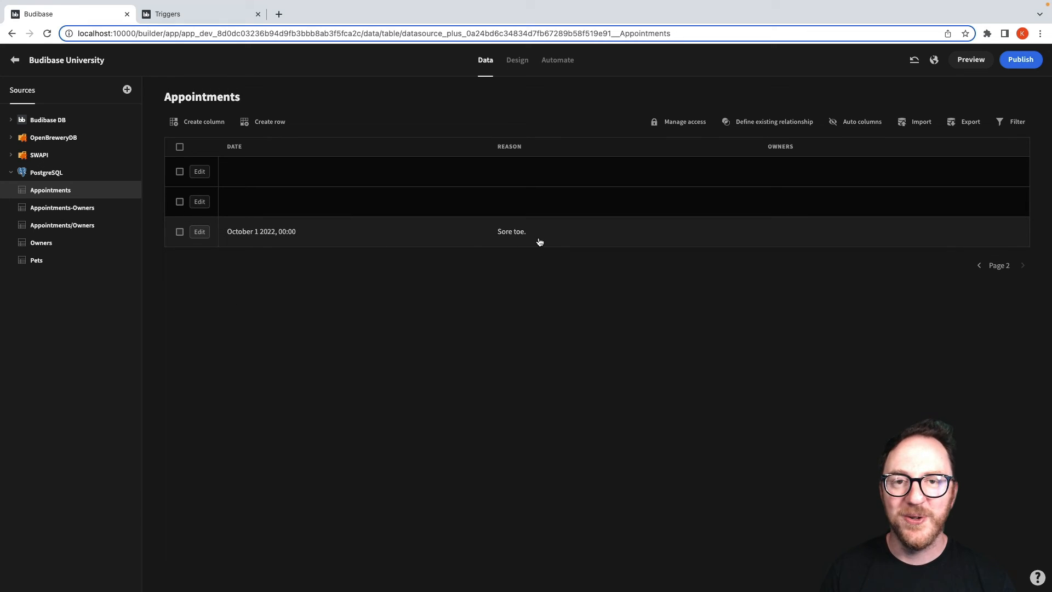
click(557, 60)
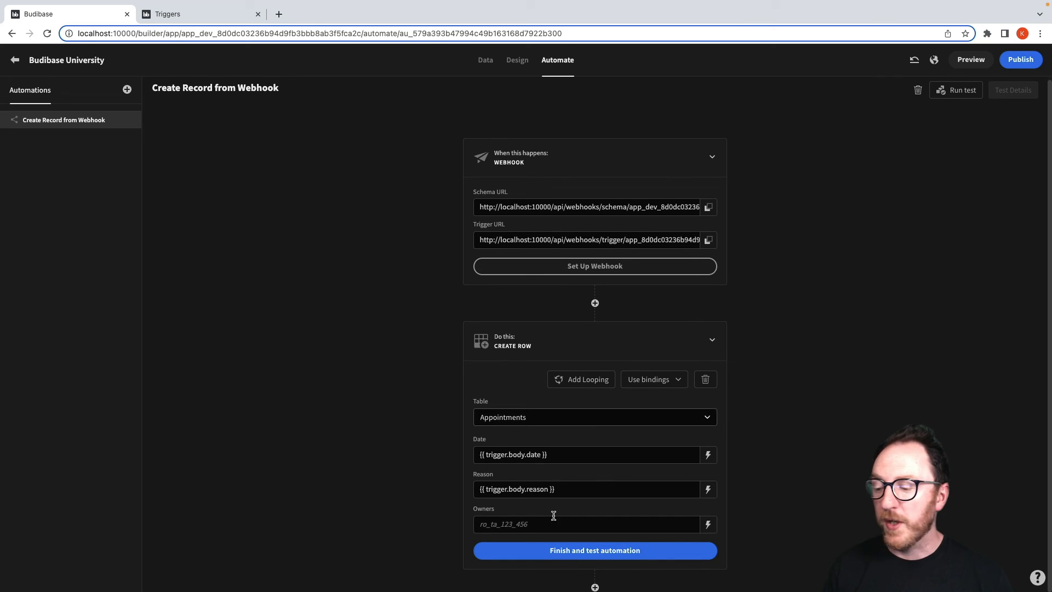
click(594, 302)
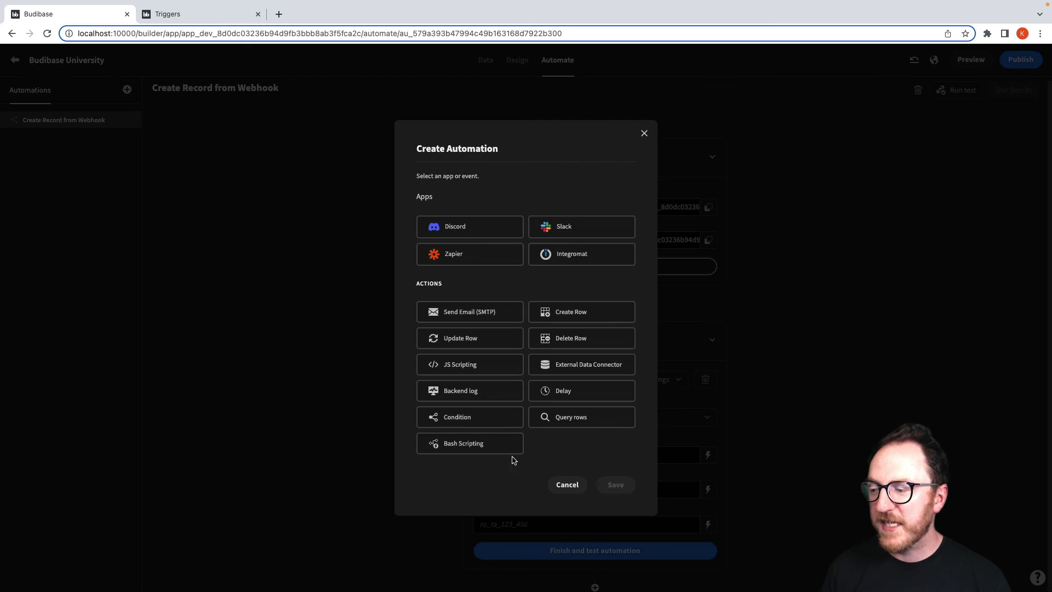